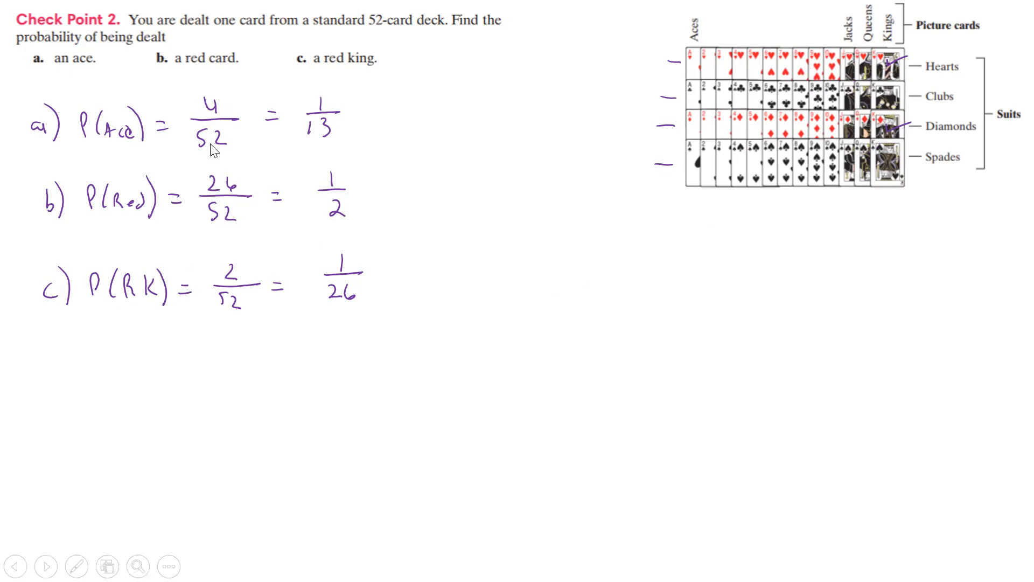
{"action": "mouse_move", "coordinate": [230, 222]}
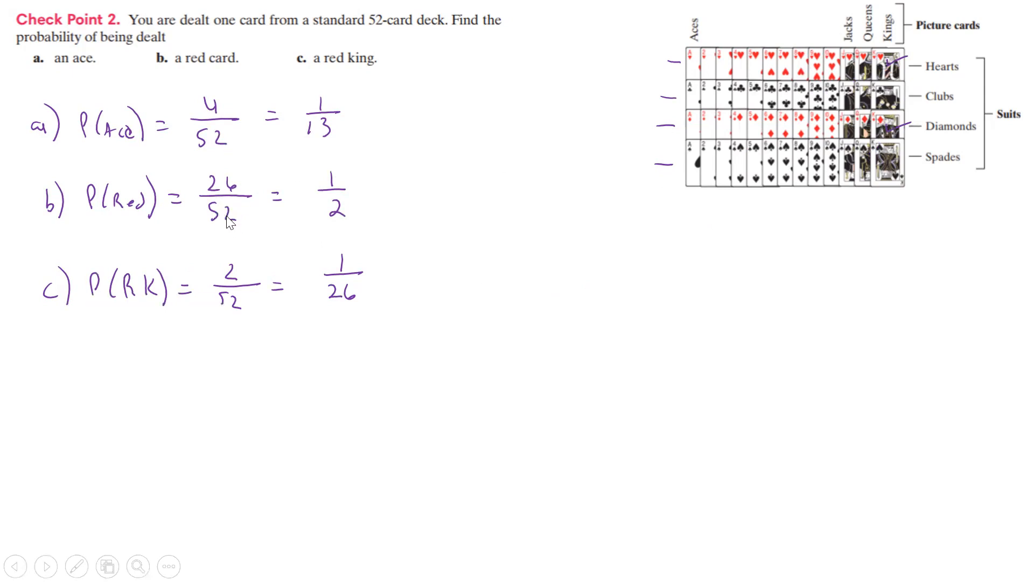
{"action": "mouse_move", "coordinate": [517, 279]}
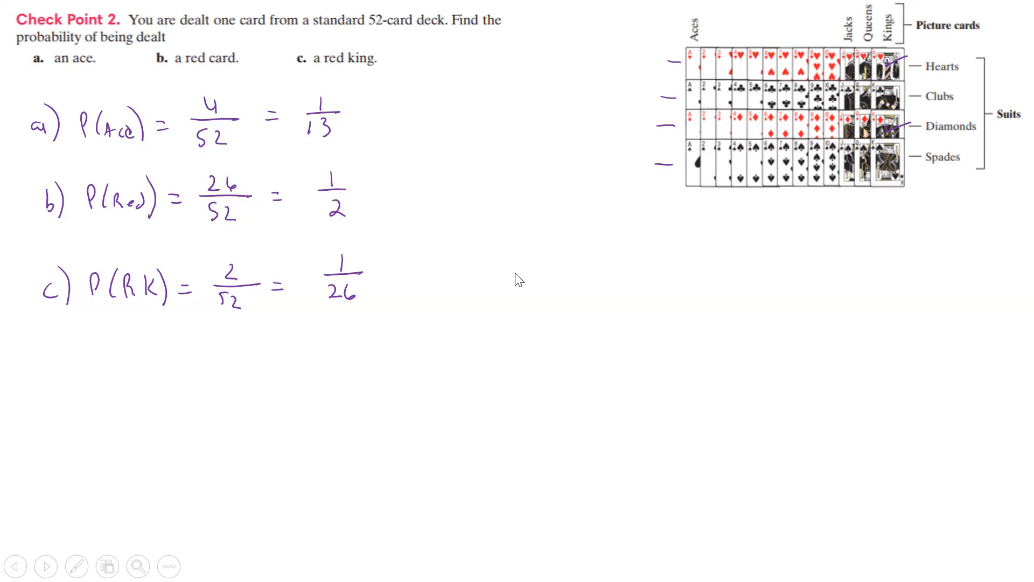
Advance the slideshow to the Check Point 3 carrier-probability slide
{"action": "left_click", "coordinate": [46, 567]}
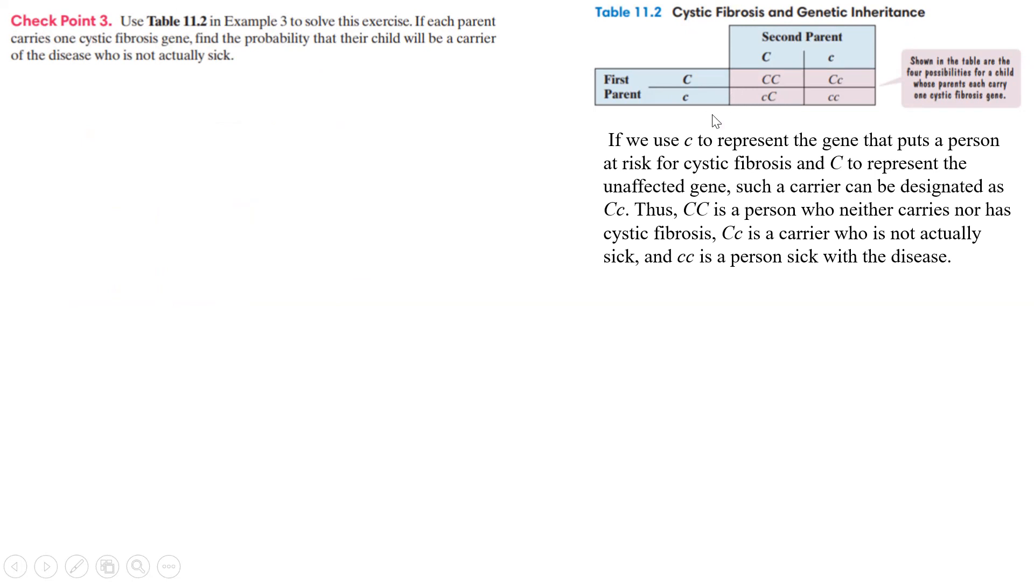
{"action": "mouse_move", "coordinate": [589, 283]}
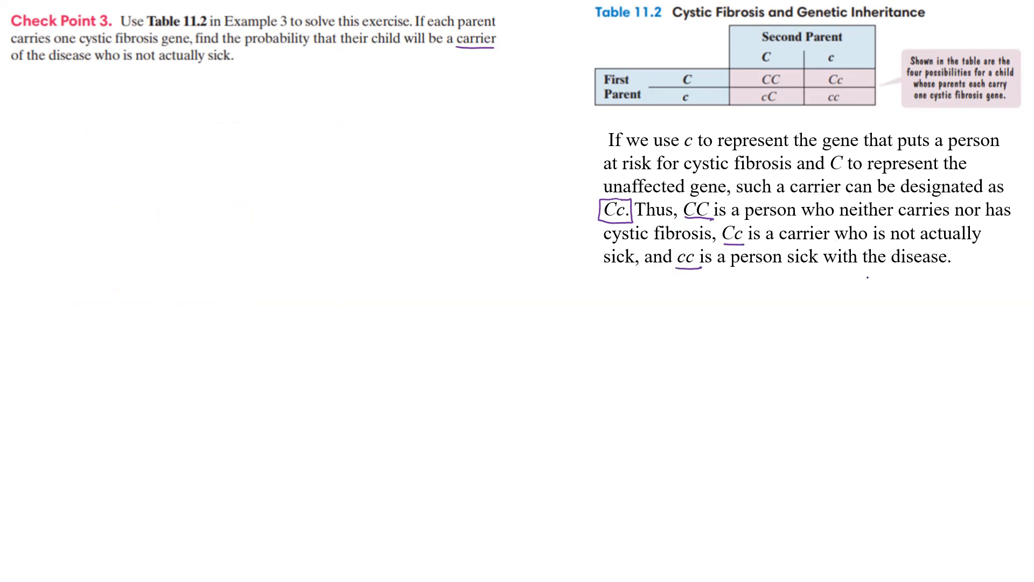
Handwrite P(Cc) = 2/4 = 1/2 = 0.5 below the exercise with 1/2 boxed
{"action": "type", "text": "P(Cc) = 2"}
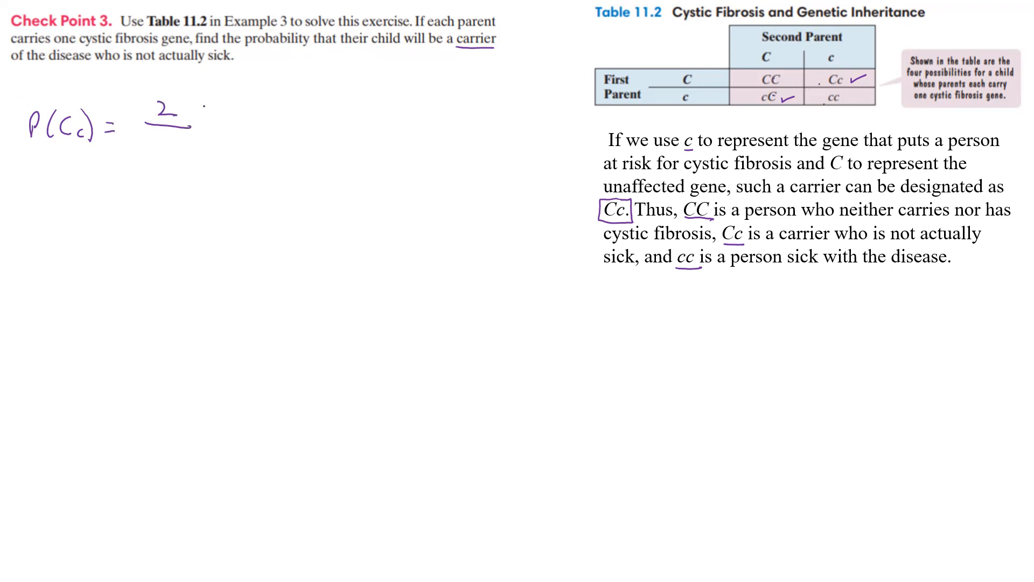
{"action": "type", "text": "4 ="}
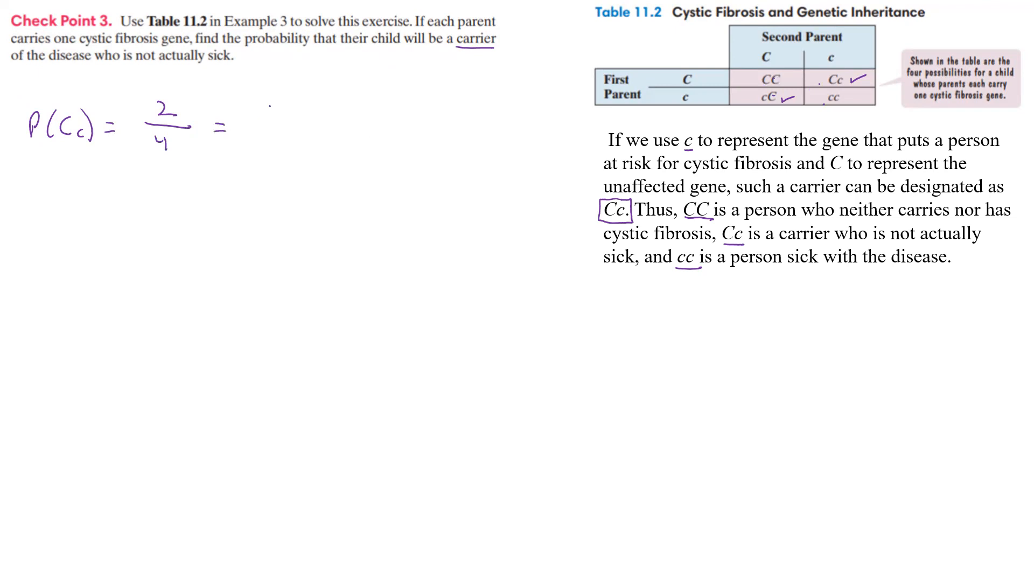
{"action": "type", "text": "1/2"}
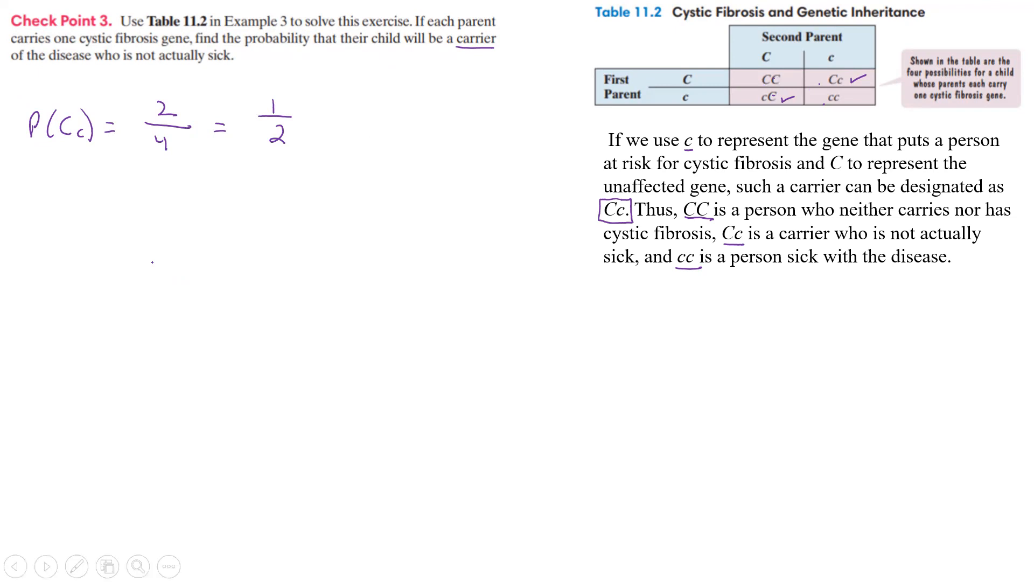
{"action": "type", "text": "=0.5"}
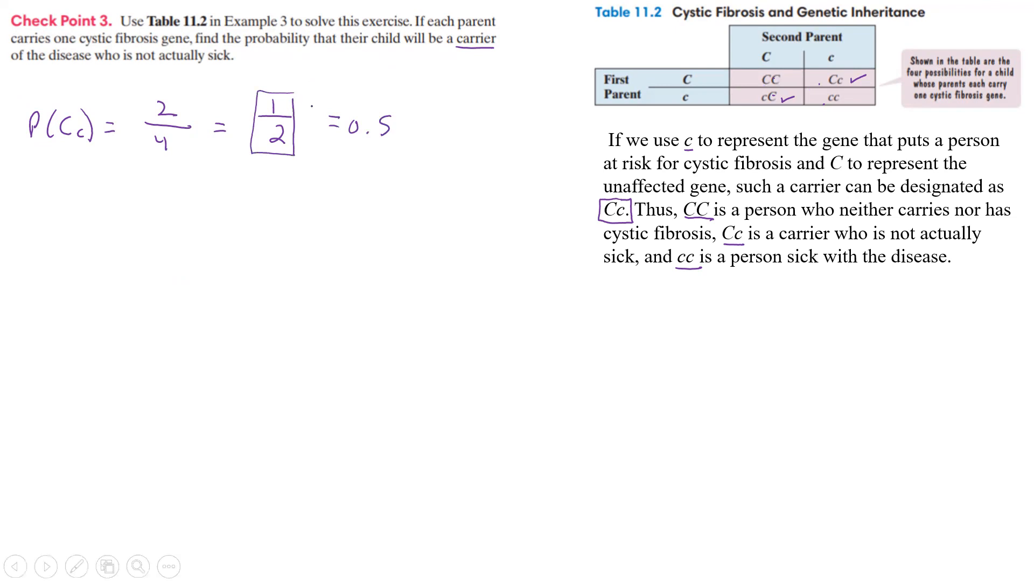